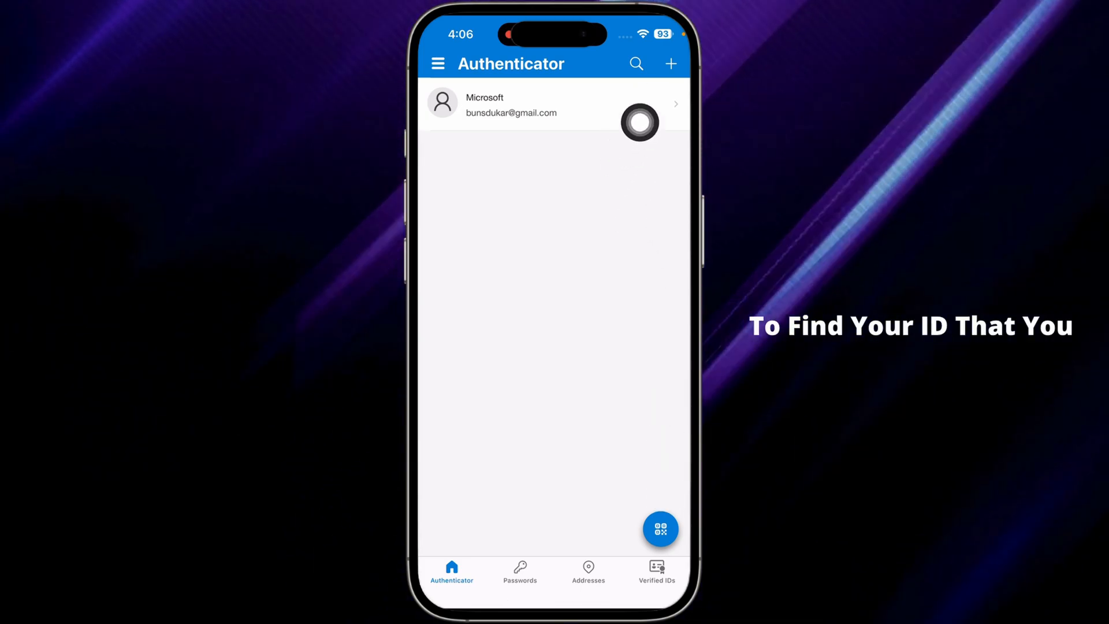
Attempt to remove the Microsoft account, then dismiss the warning that autofill sync must stop first
{"action": "left_click", "coordinate": [520, 104]}
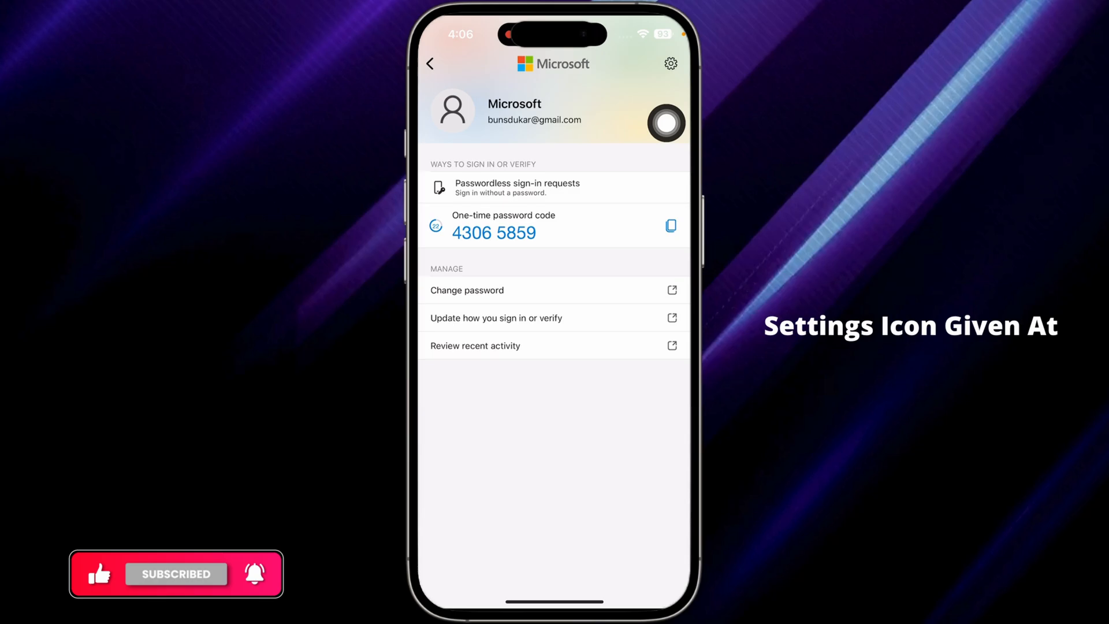
{"action": "left_click", "coordinate": [670, 64]}
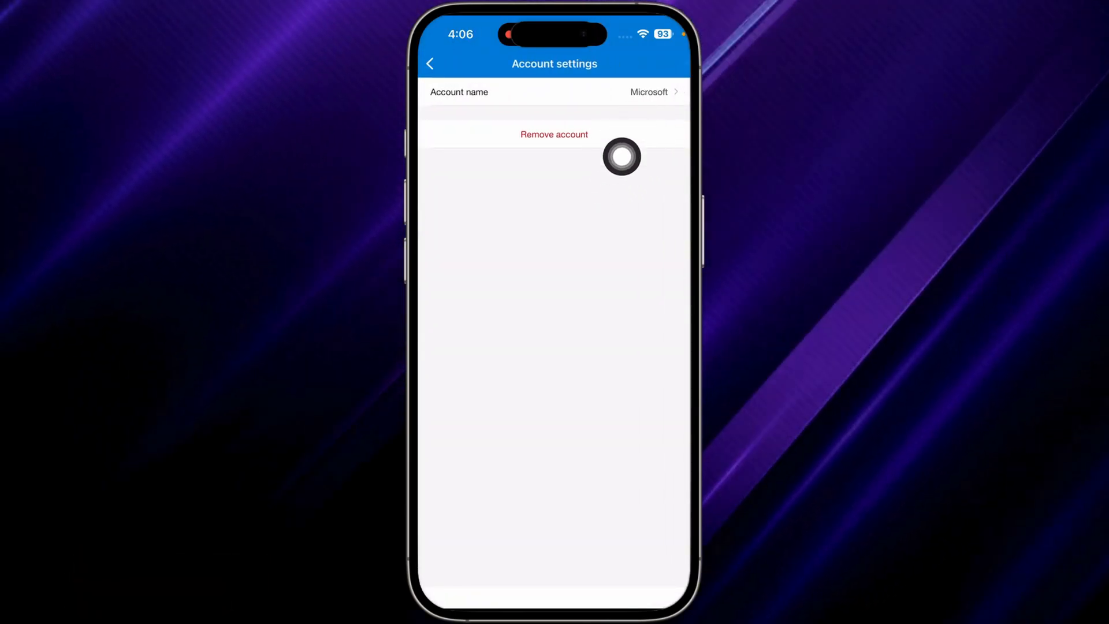
{"action": "left_click", "coordinate": [554, 135]}
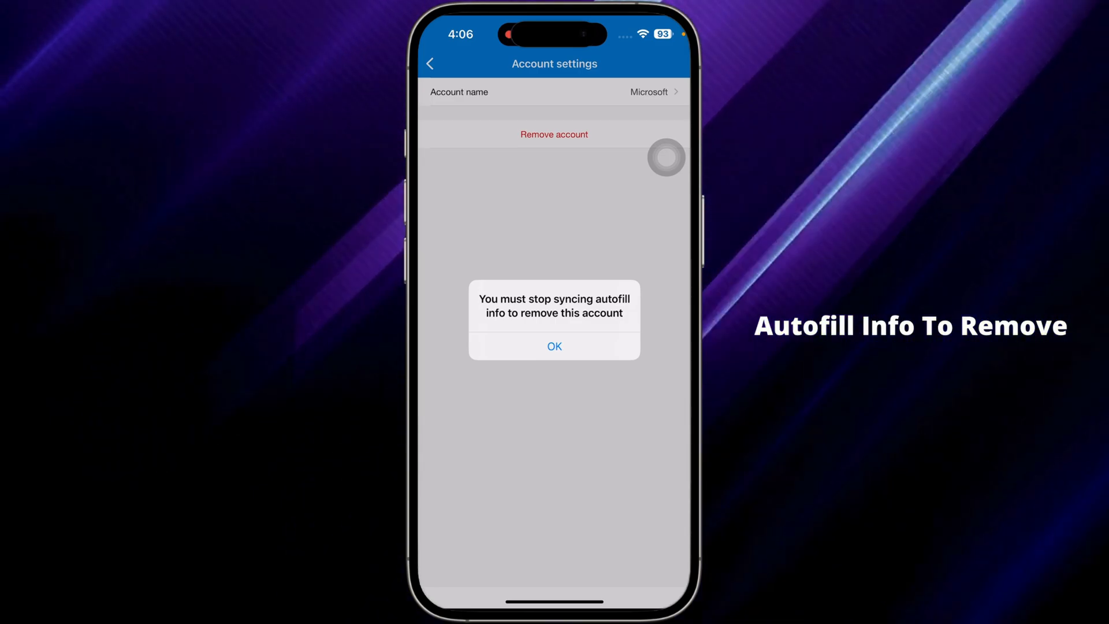
{"action": "left_click", "coordinate": [555, 346]}
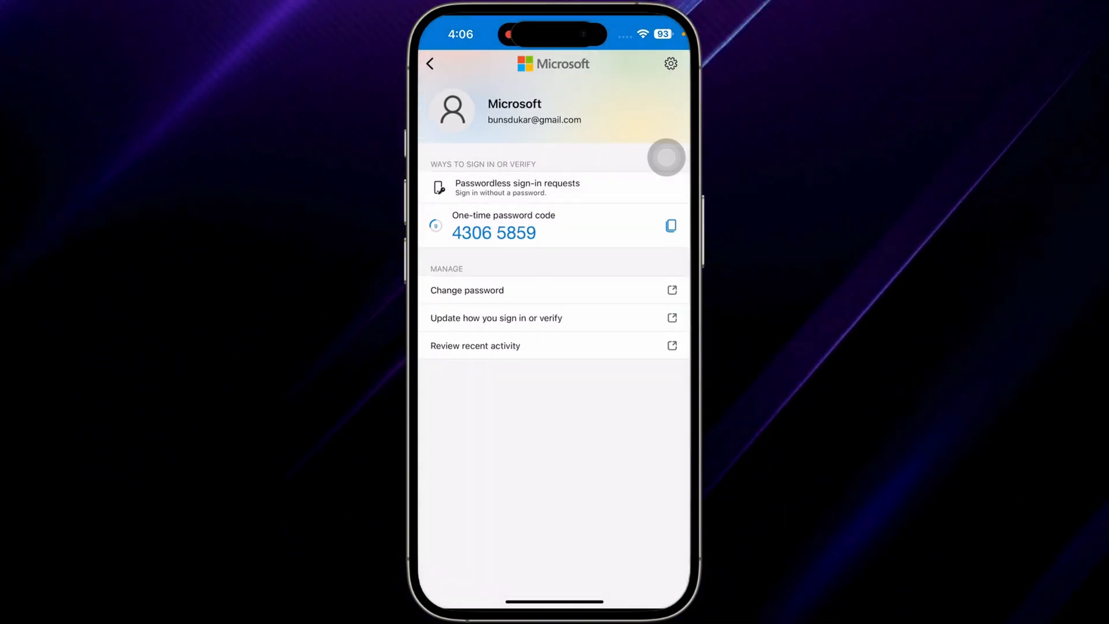
Return to the account list and open the app Settings from the navigation menu
{"action": "left_click", "coordinate": [430, 64]}
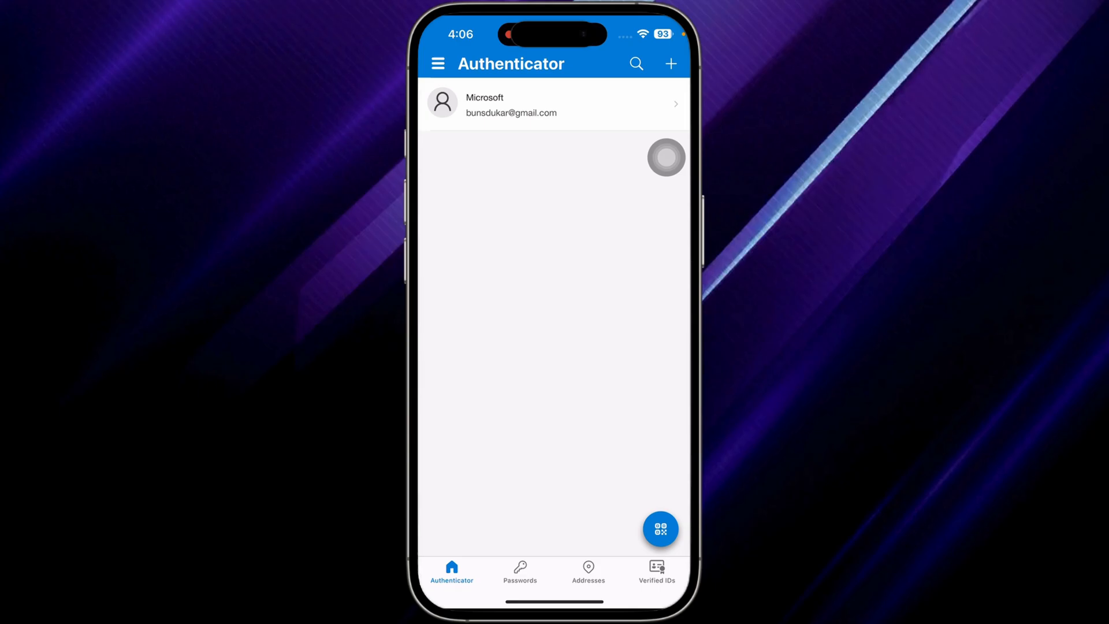
{"action": "left_click", "coordinate": [438, 63]}
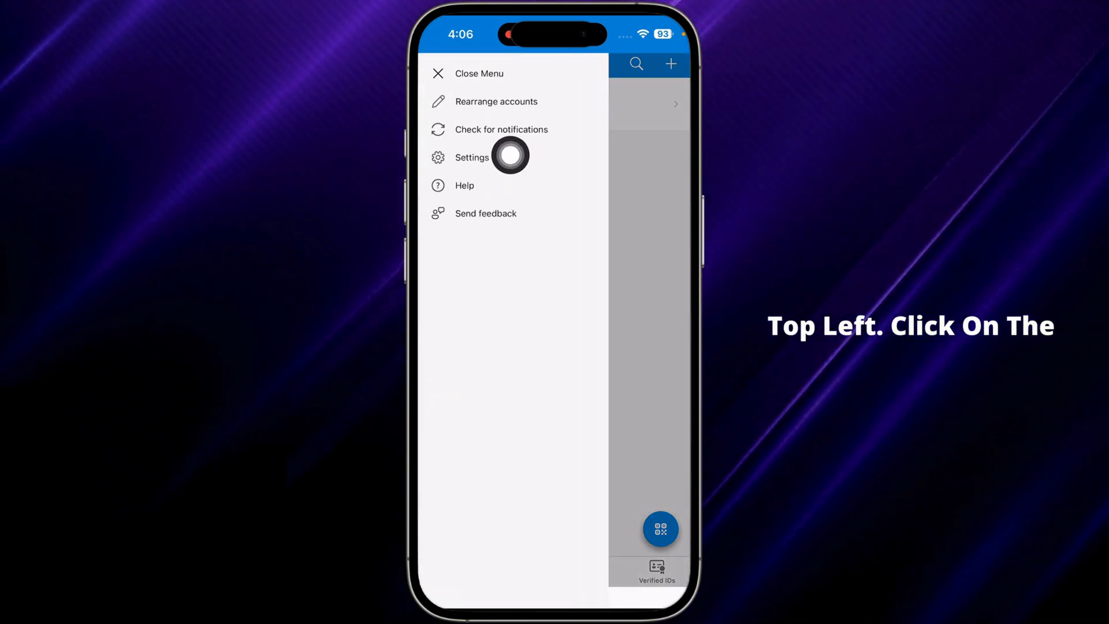
{"action": "left_click", "coordinate": [470, 157]}
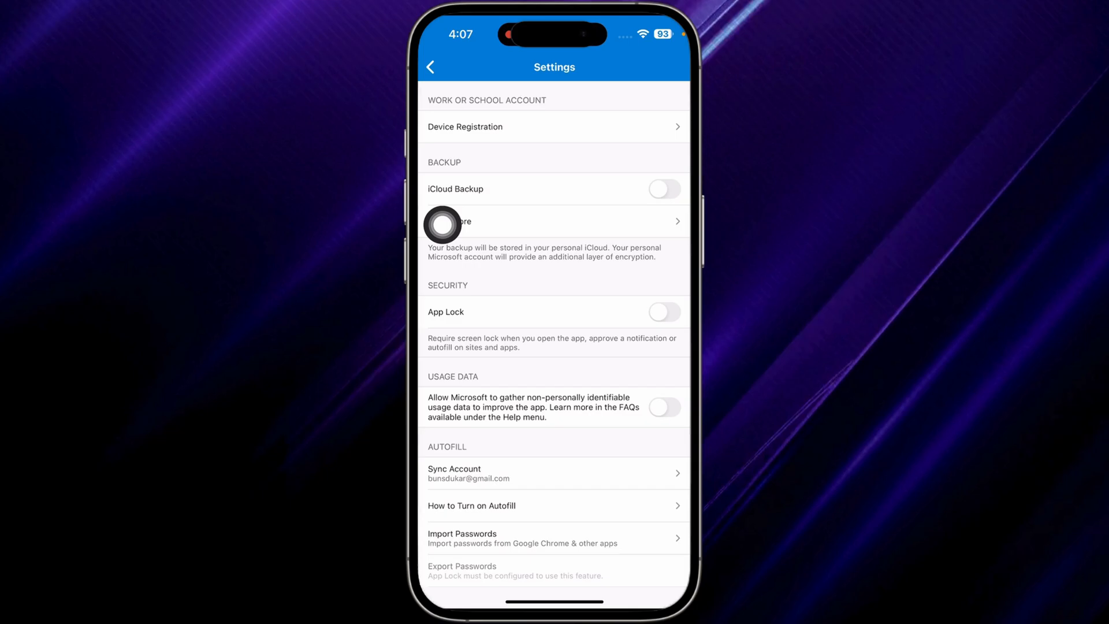
{"action": "mouse_move", "coordinate": [590, 428]}
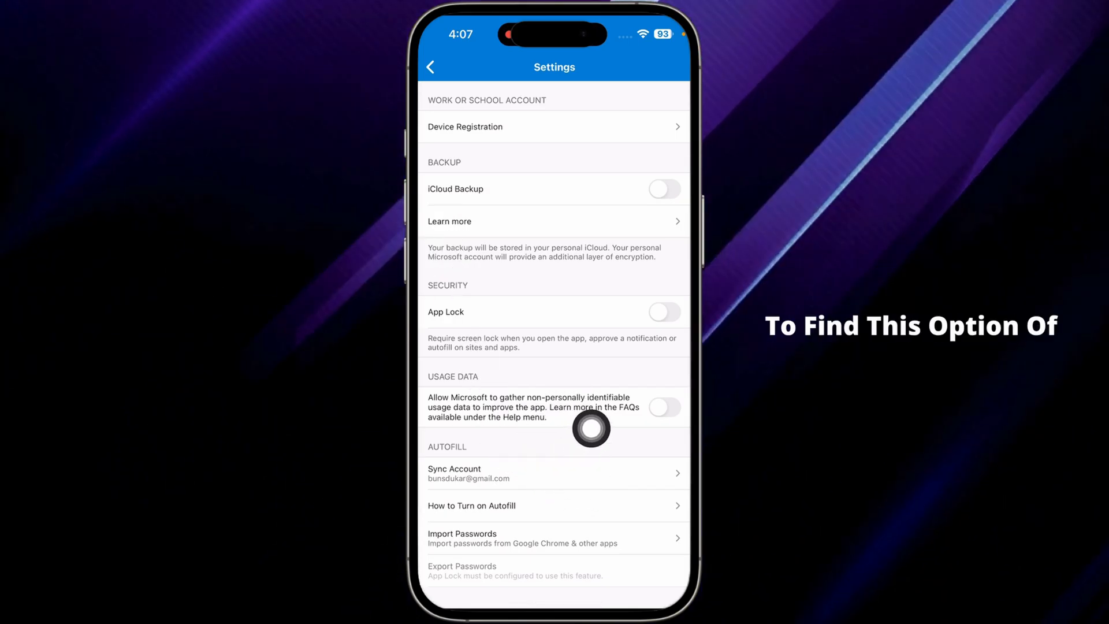
Open the autofill Sync Account page, then navigate back to the account list
{"action": "left_click", "coordinate": [454, 473]}
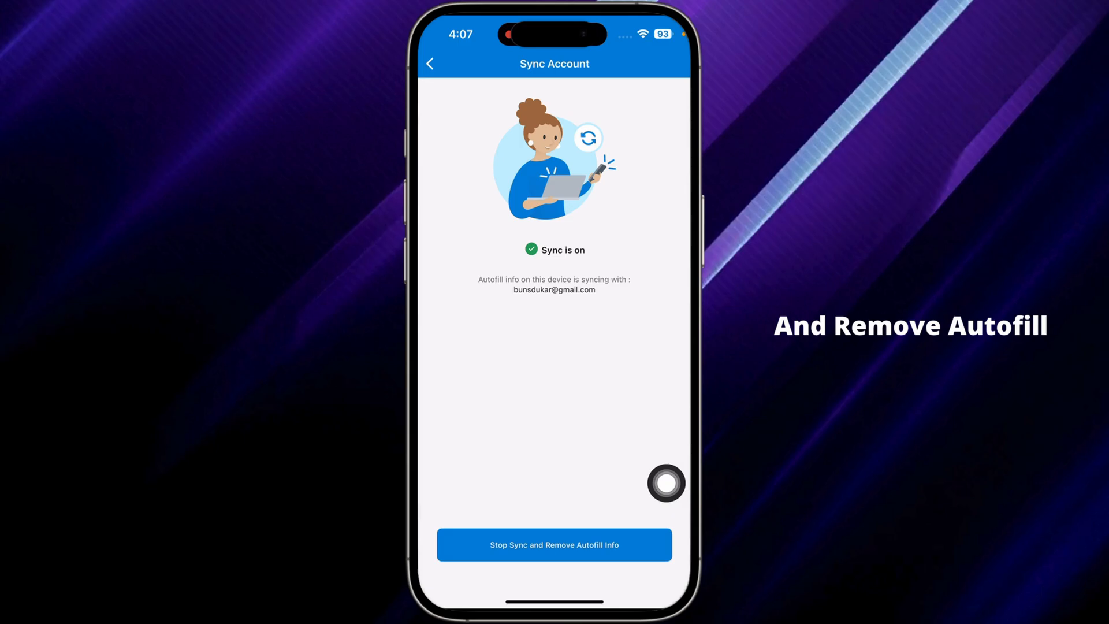
{"action": "left_click", "coordinate": [429, 64]}
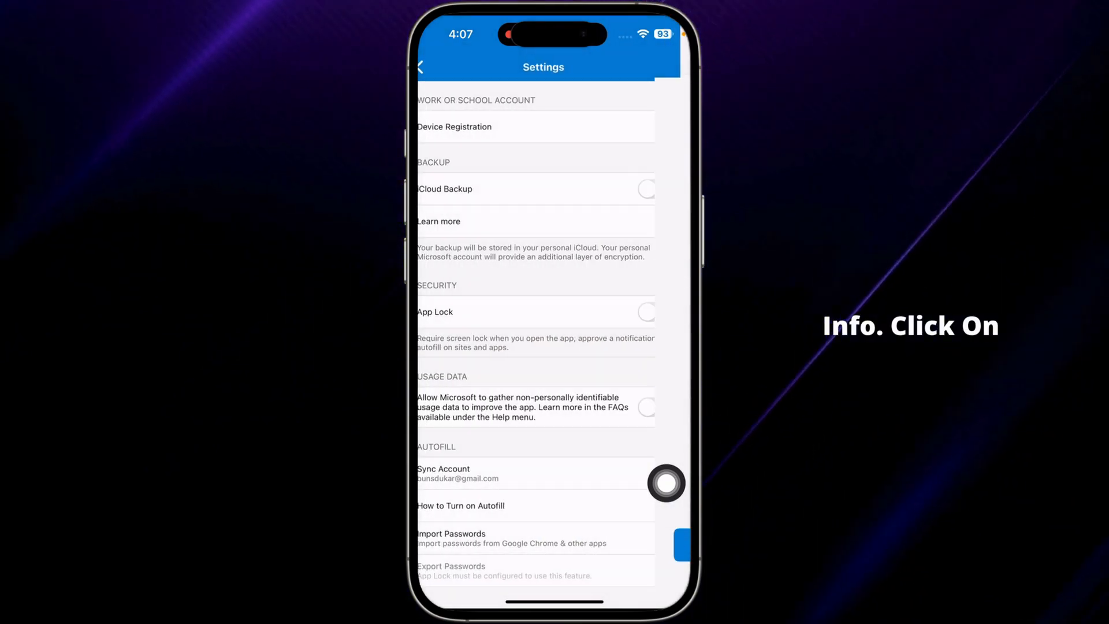
{"action": "left_click", "coordinate": [420, 66]}
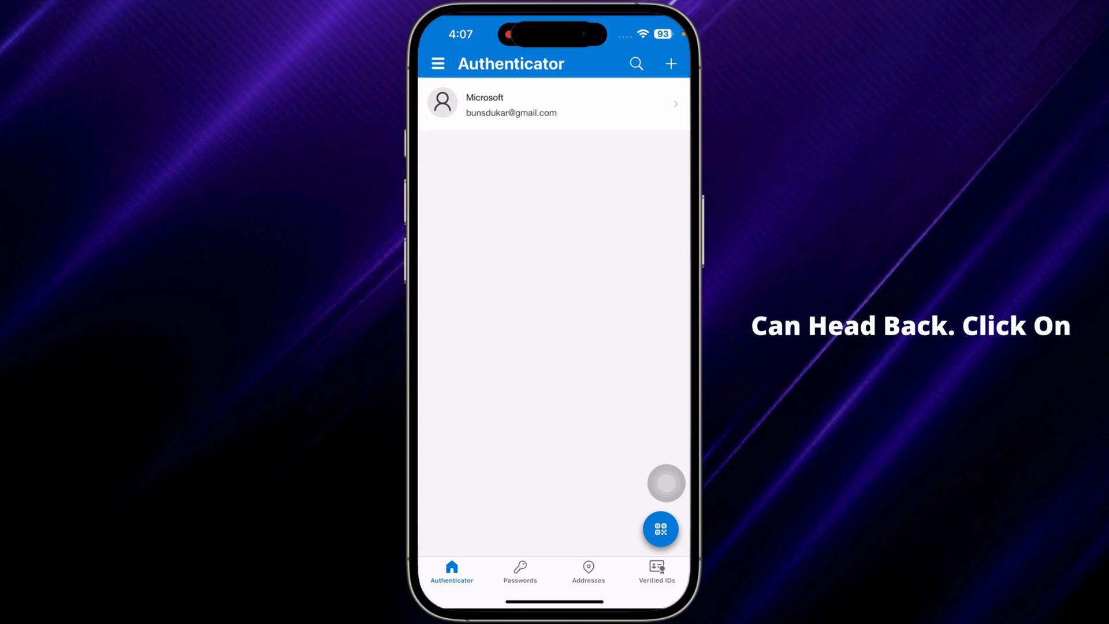
Remove the Microsoft account choosing 'Yes, this app only'
{"action": "left_click", "coordinate": [552, 103]}
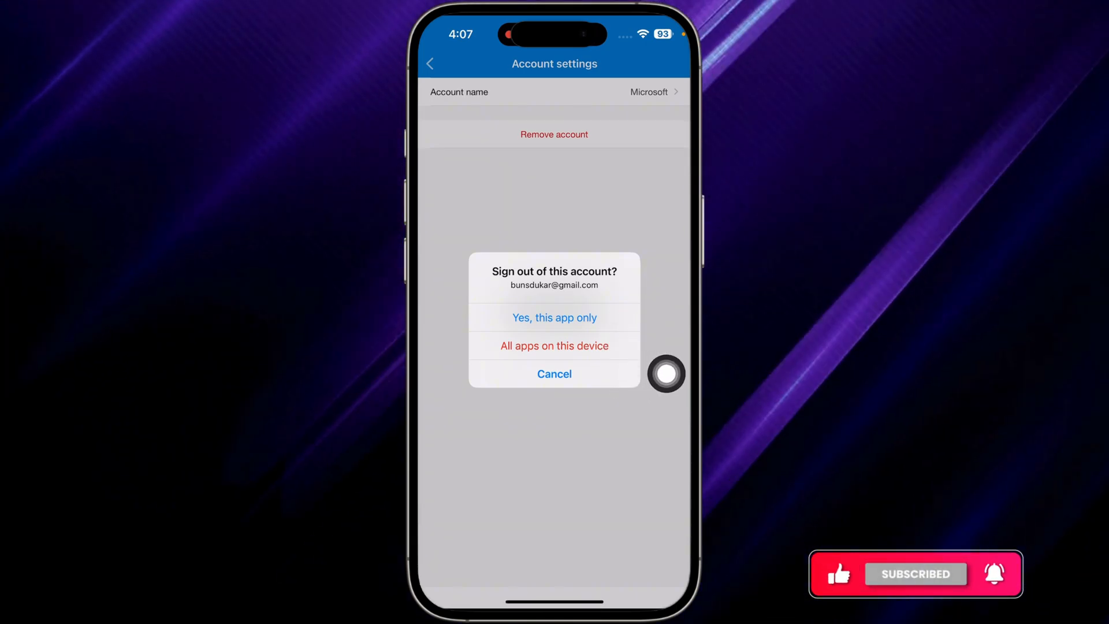
{"action": "left_click", "coordinate": [554, 345]}
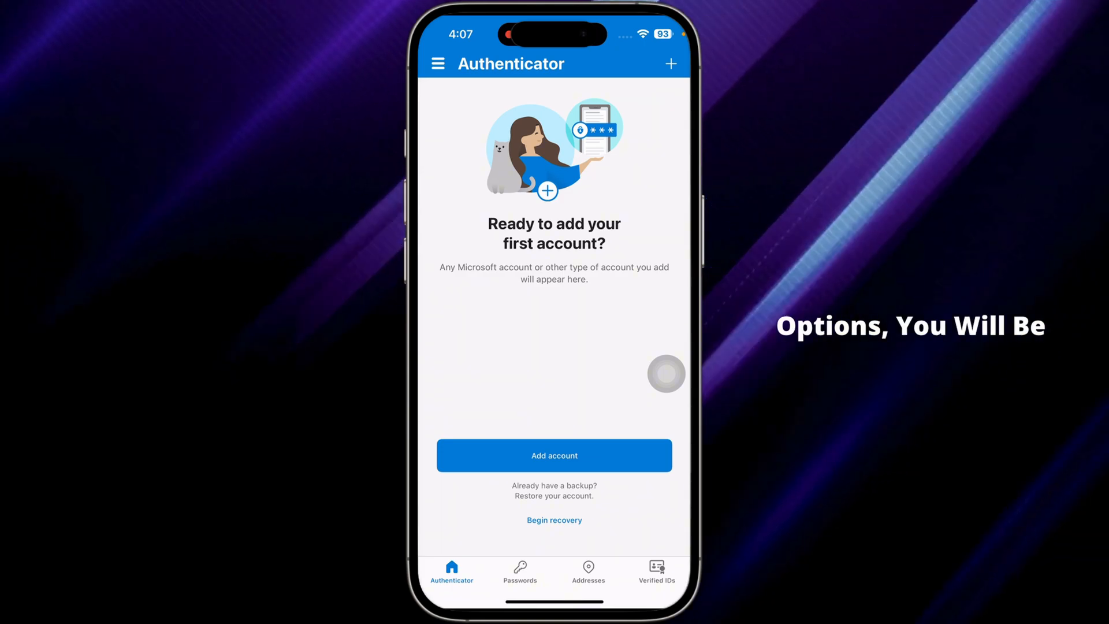